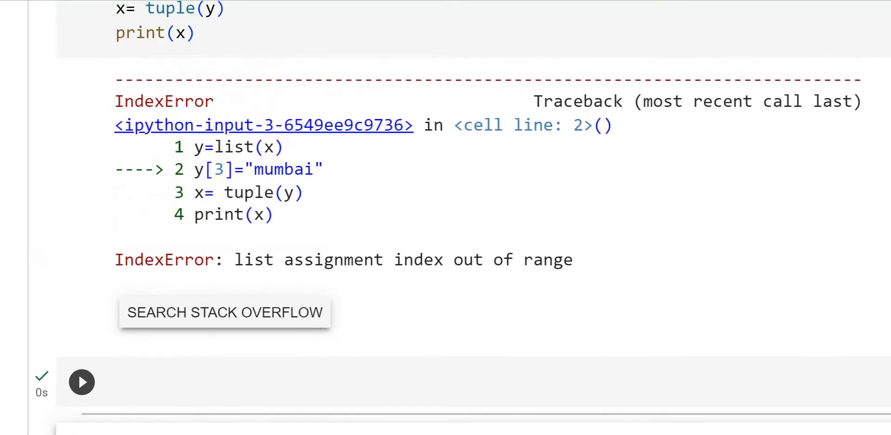
Give the empty text cell the heading 'Sets'
{"action": "scroll", "scroll_direction": "up", "scroll_amount": 3}
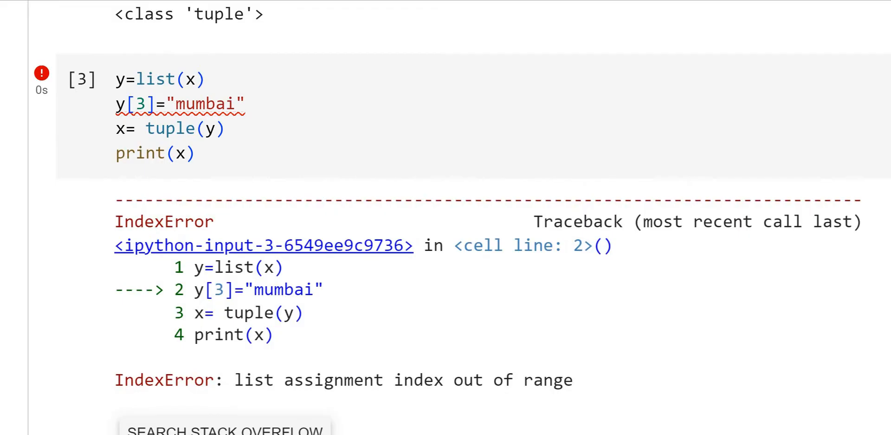
{"action": "scroll", "scroll_direction": "down", "scroll_amount": 3}
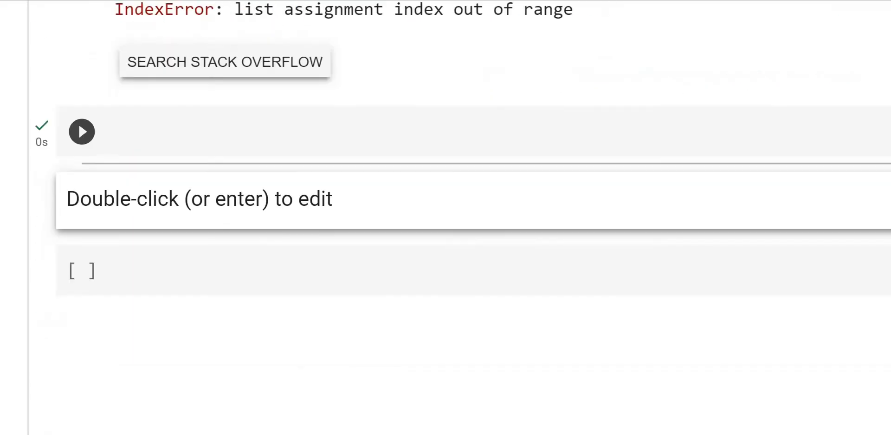
{"action": "scroll", "scroll_direction": "up", "scroll_amount": 3}
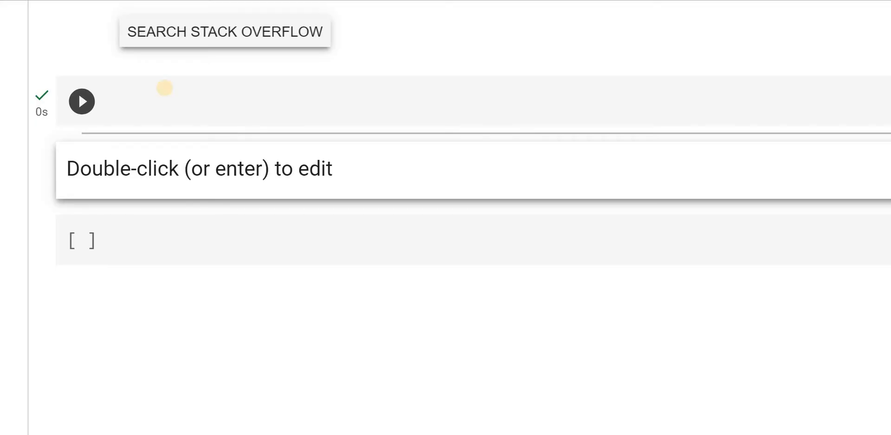
{"action": "left_click", "coordinate": [81, 101]}
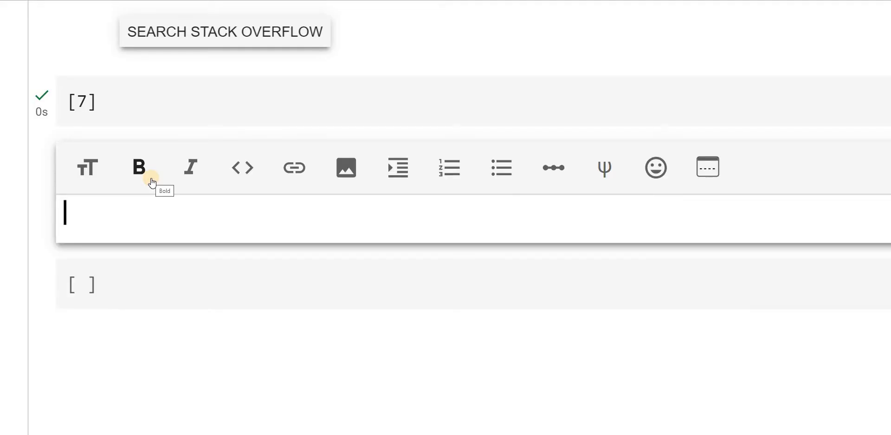
{"action": "type", "text": "Sets"}
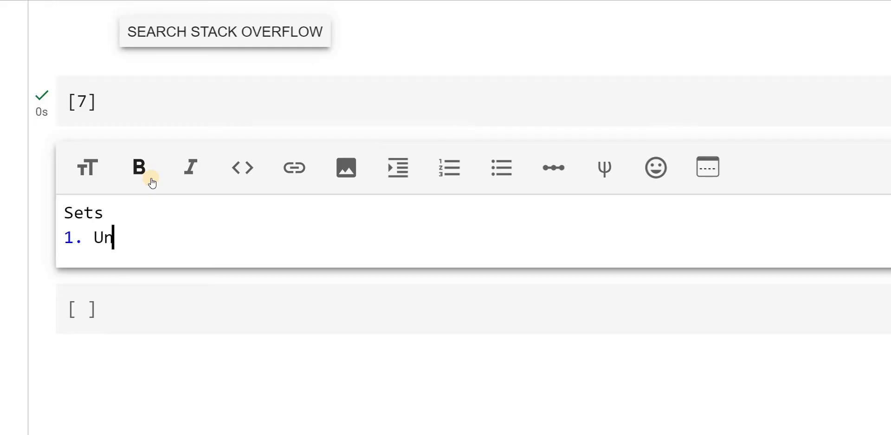
List the numbered points Unordered, Unchangeable and Duplicates not allowed
{"action": "type", "text": "ordered"}
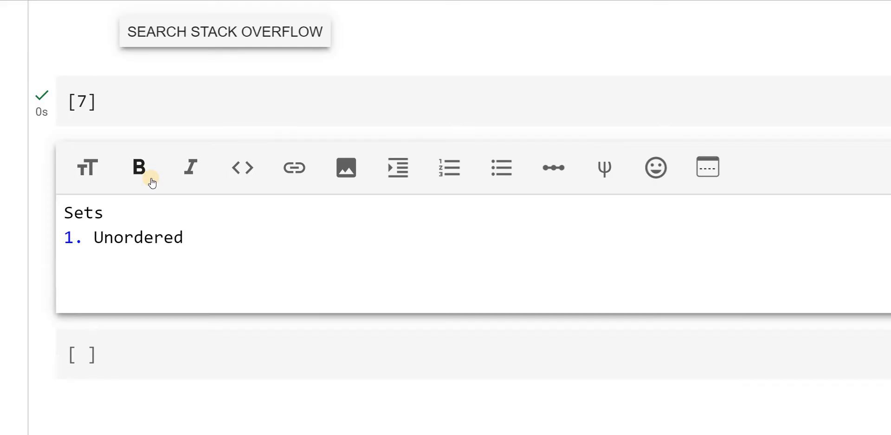
{"action": "type", "text": "Und"}
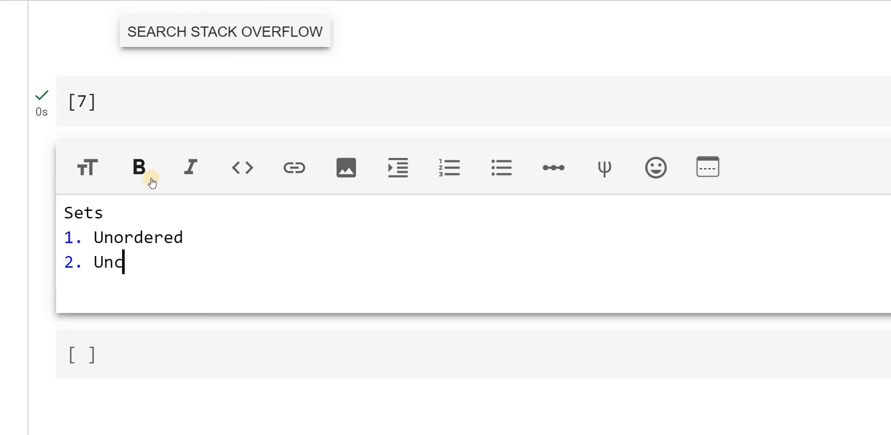
{"action": "type", "text": "hangeabl"}
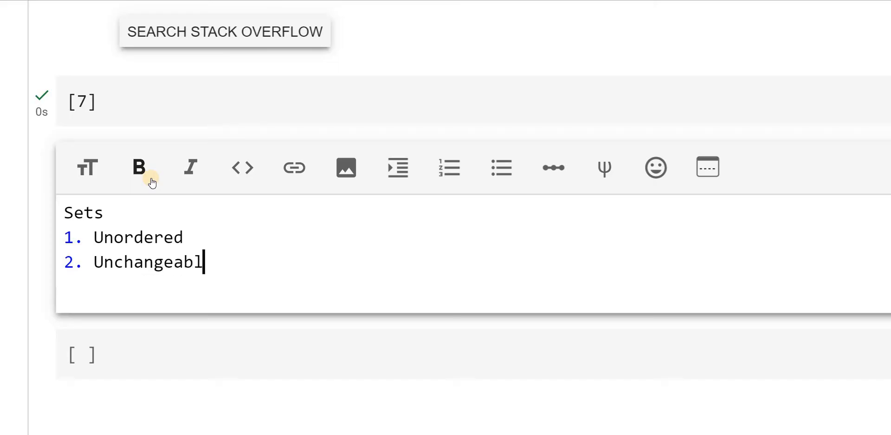
{"action": "type", "text": "e"}
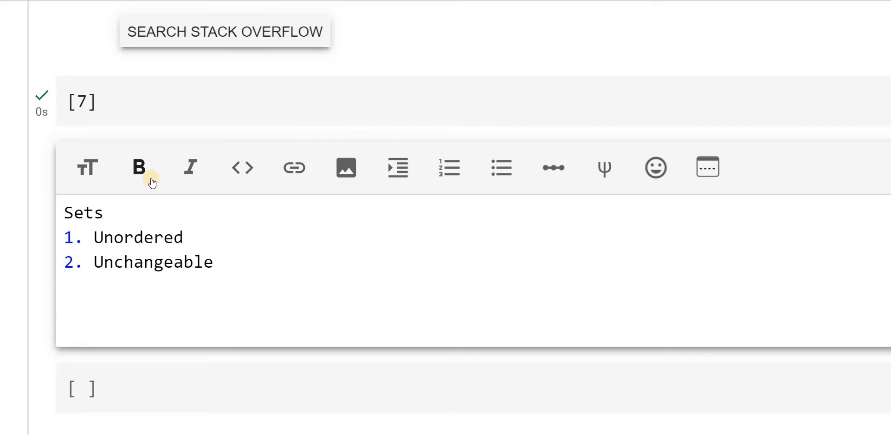
{"action": "type", "text": "Du"}
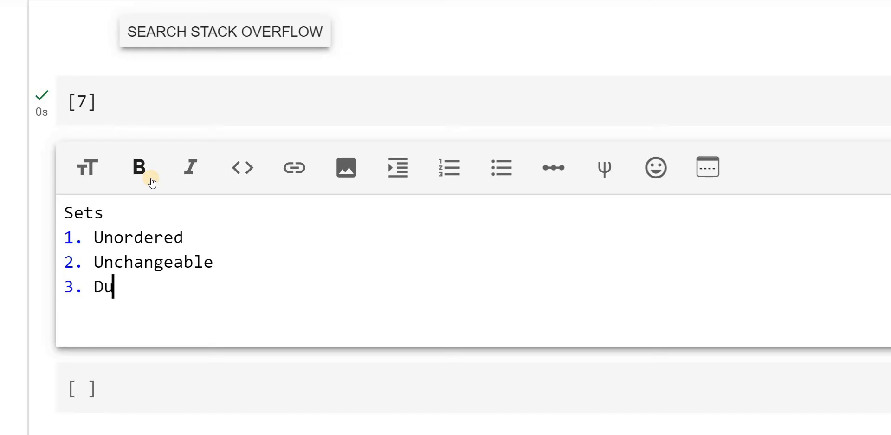
{"action": "type", "text": "plicate"}
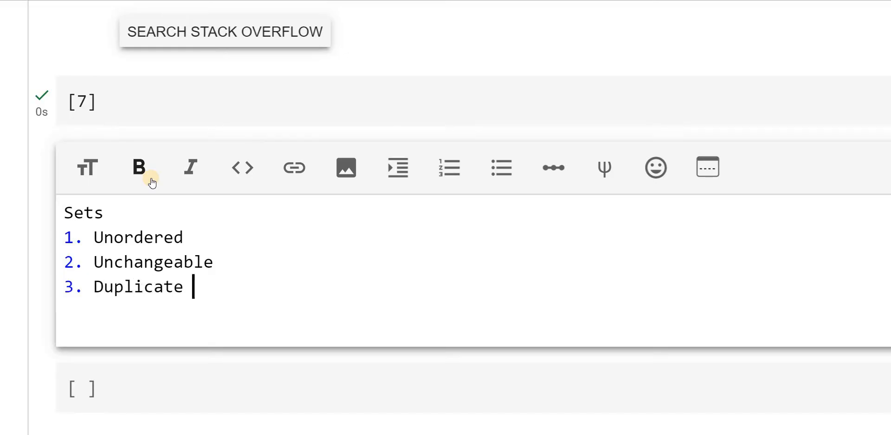
{"action": "type", "text": "s not a"}
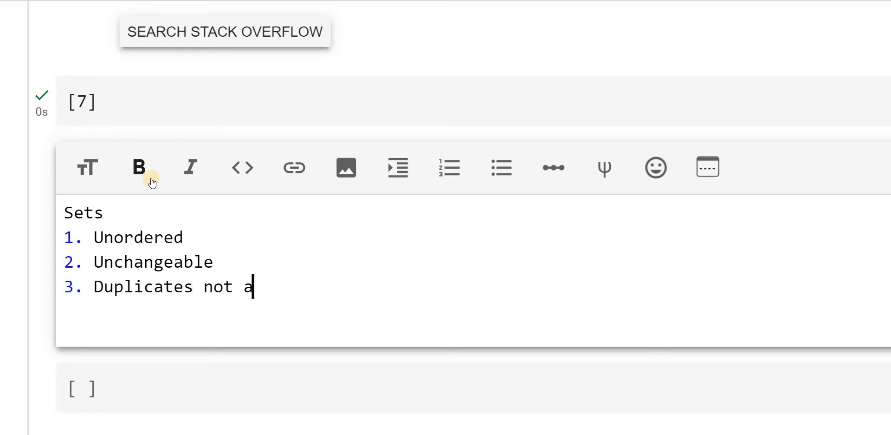
{"action": "type", "text": "llowed"}
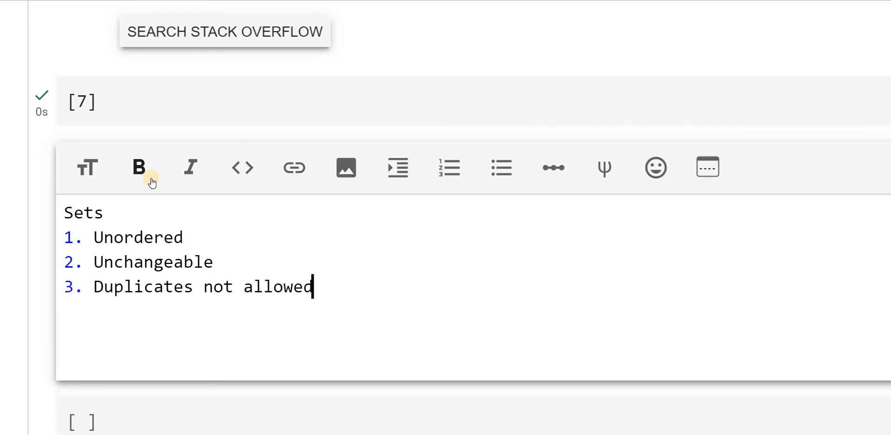
{"action": "mouse_move", "coordinate": [158, 134]}
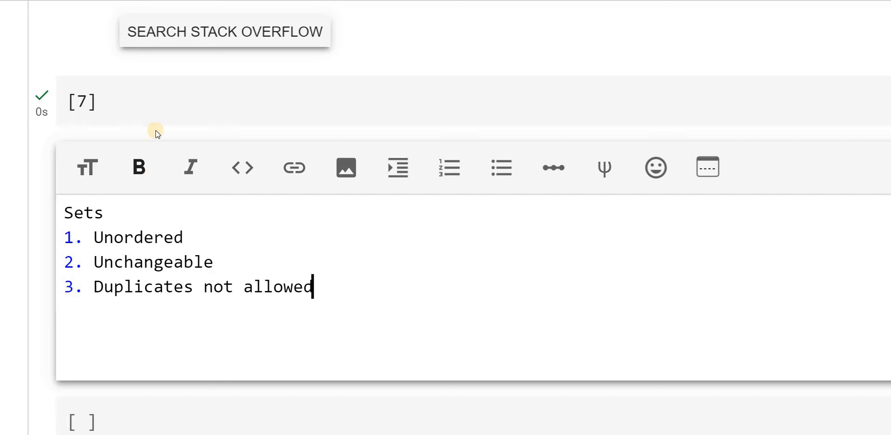
{"action": "mouse_move", "coordinate": [164, 101]}
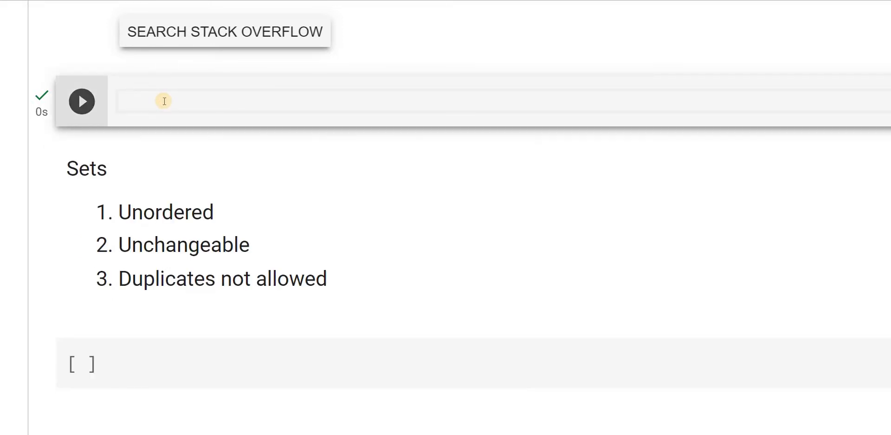
Begin a code cell with 'set1='
{"action": "type", "text": "set"}
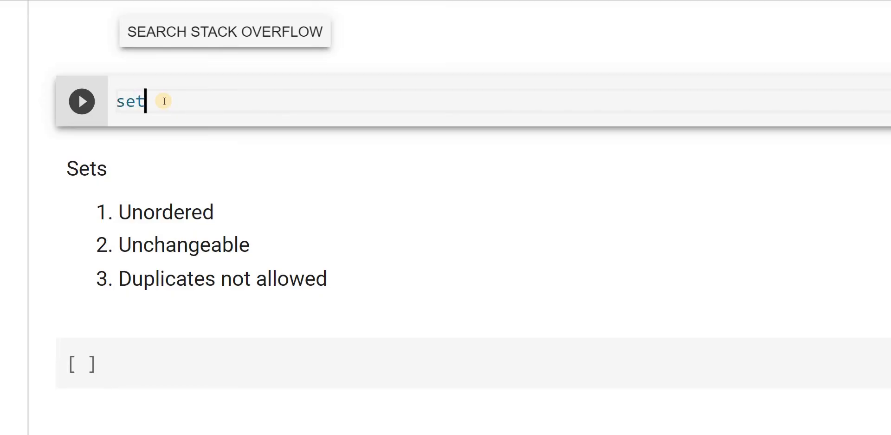
{"action": "type", "text": "1"}
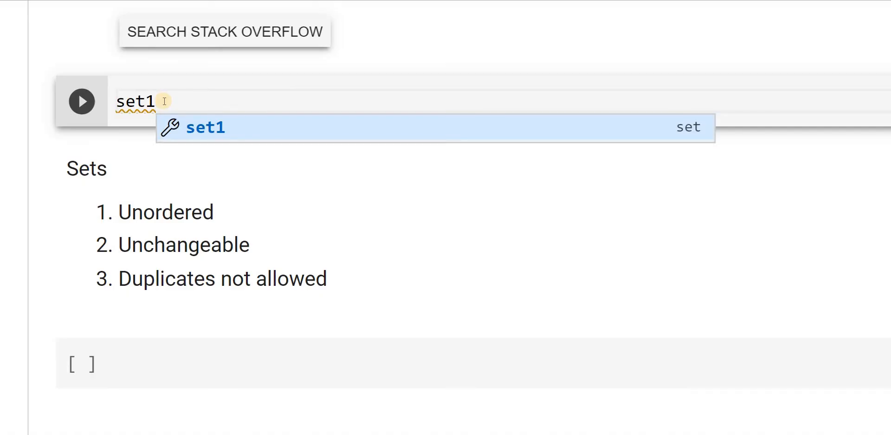
{"action": "type", "text": "="}
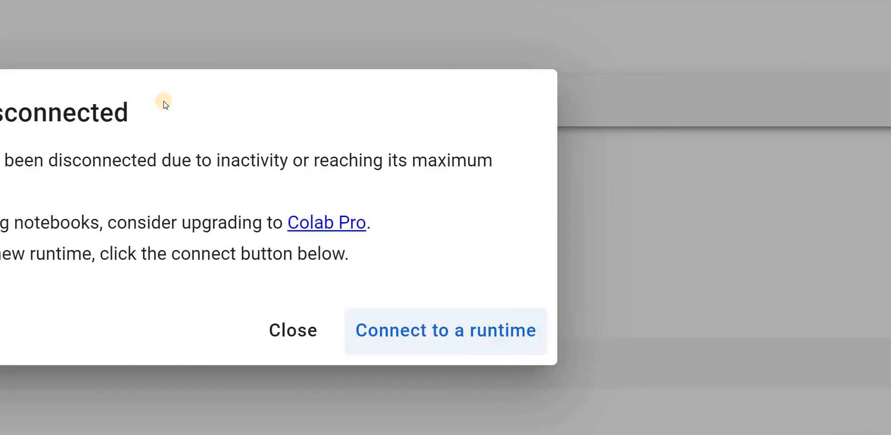
{"action": "mouse_move", "coordinate": [167, 199]}
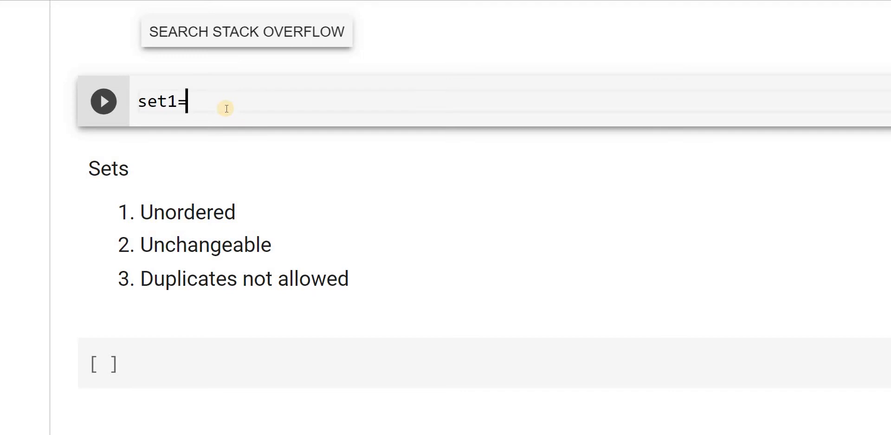
Complete the line as set1= {"Red", "Blue","Black"} and start a new line
{"action": "type", "text": "{}"}
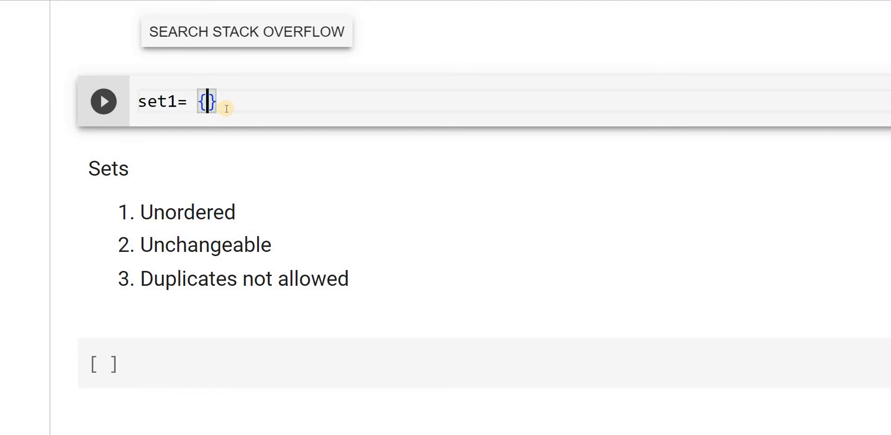
{"action": "type", "text": "\"\""}
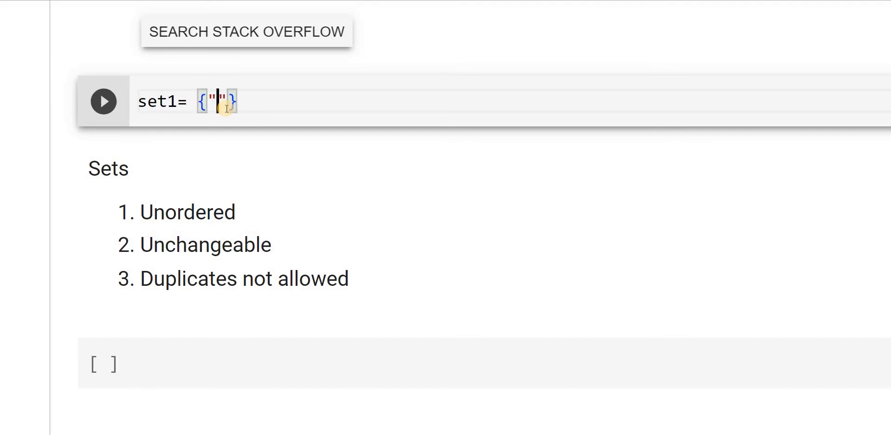
{"action": "type", "text": "Red"}
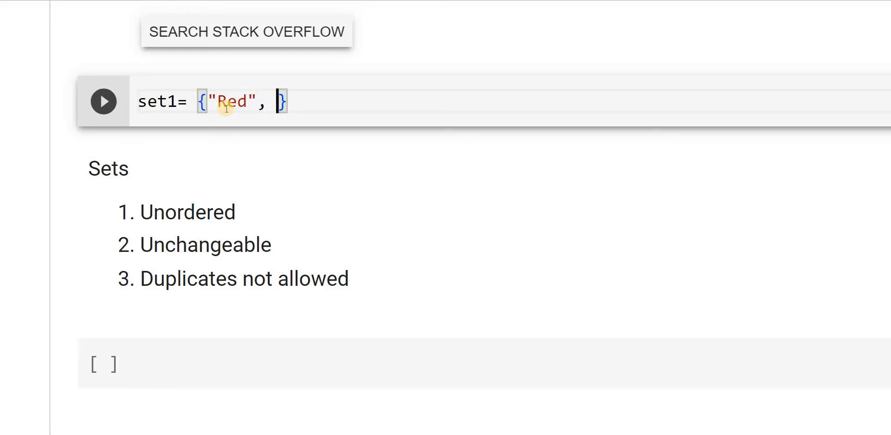
{"action": "type", "text": "\"\""}
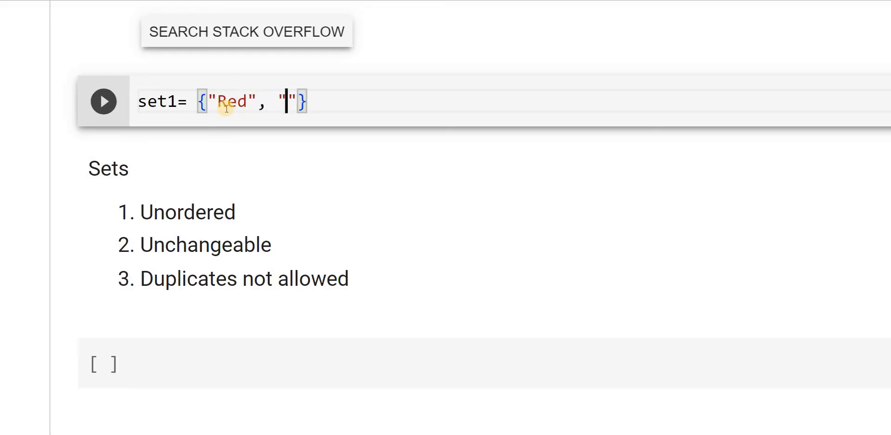
{"action": "type", "text": "Bl"}
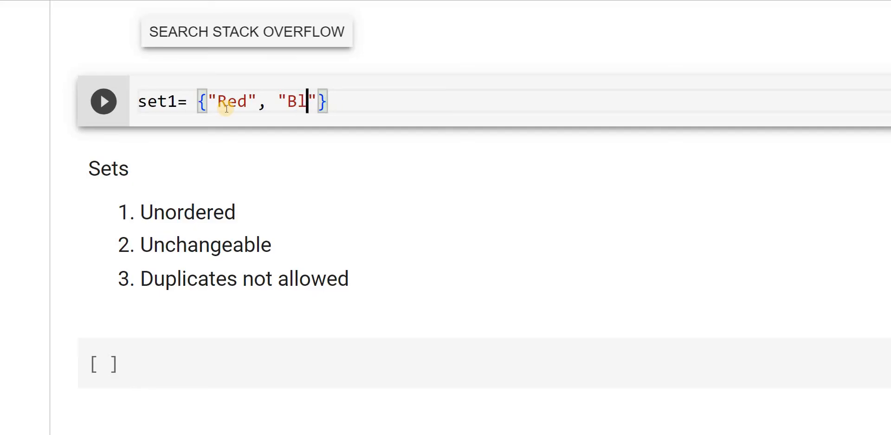
{"action": "type", "text": "ue\","}
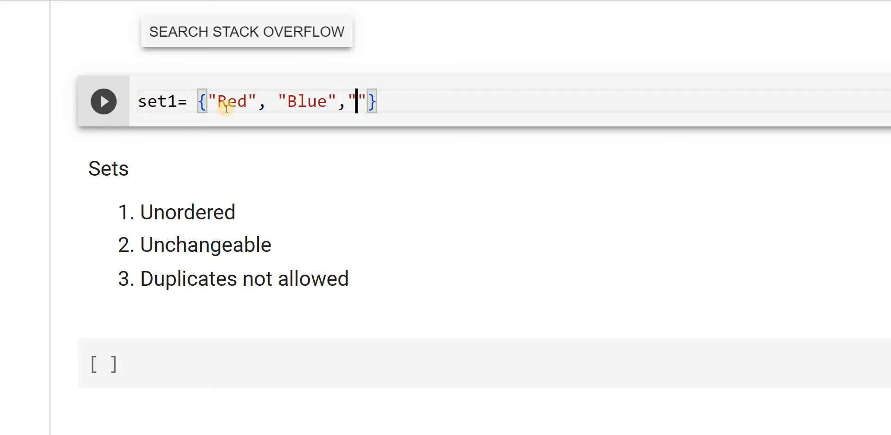
{"action": "type", "text": "Bl"}
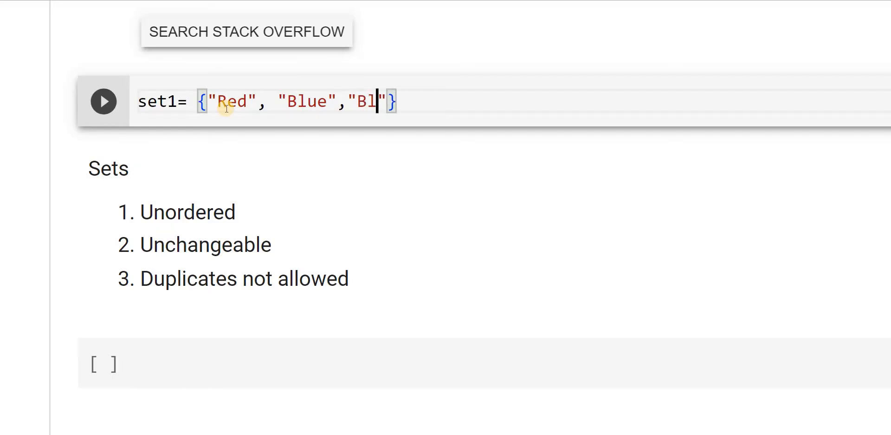
{"action": "type", "text": "ack"}
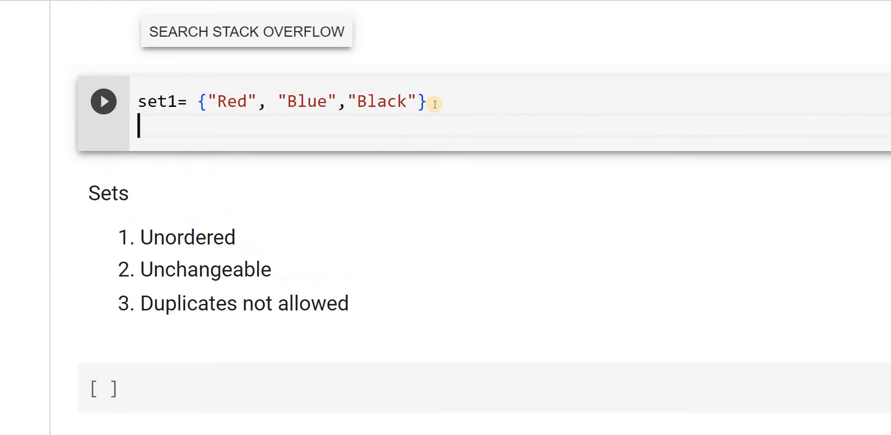
Add print(set1) and run the cell, outputting {'Blue', 'Black', 'Red'}
{"action": "type", "text": "print"}
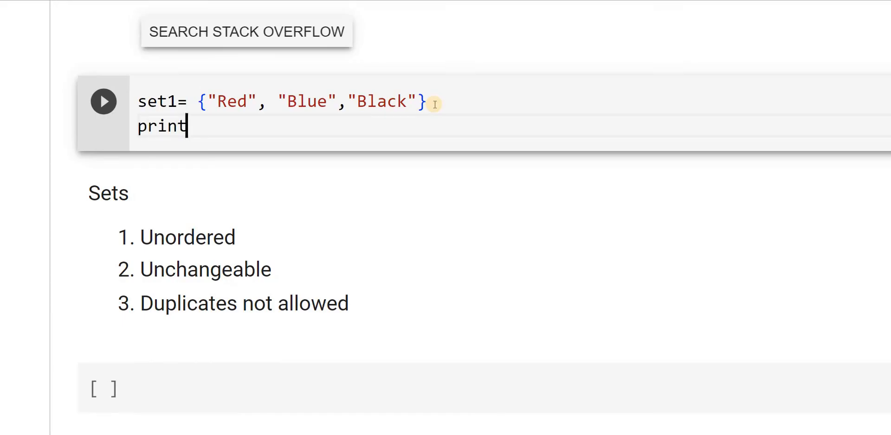
{"action": "type", "text": "(s"}
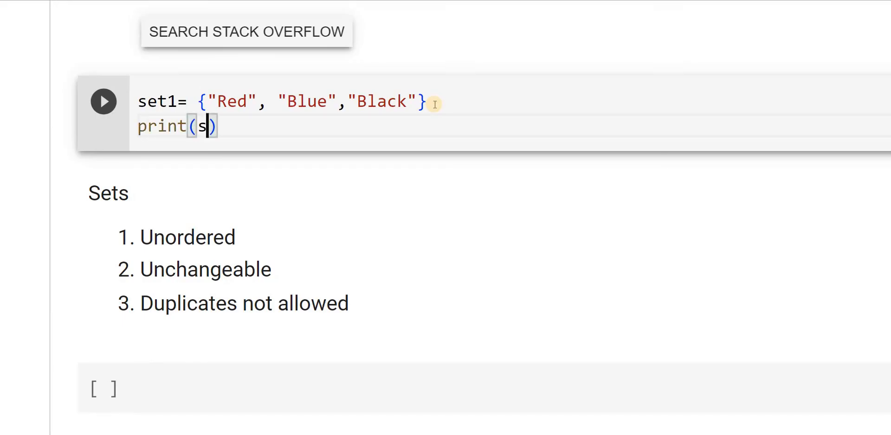
{"action": "type", "text": "et1"}
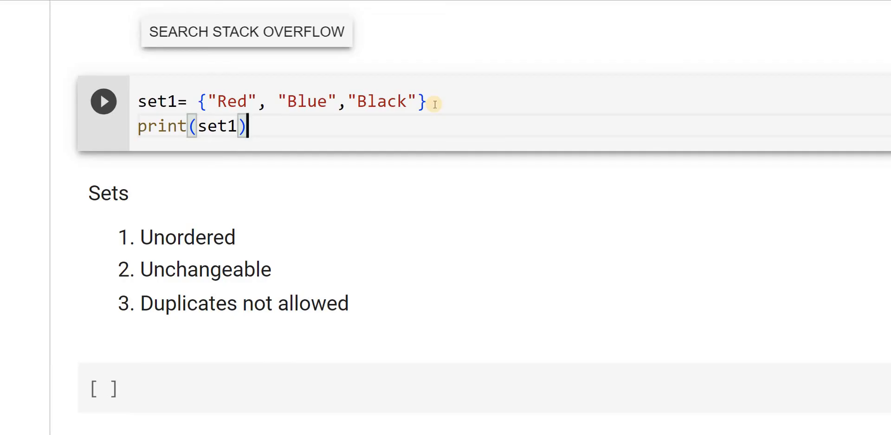
{"action": "left_click", "coordinate": [103, 102]}
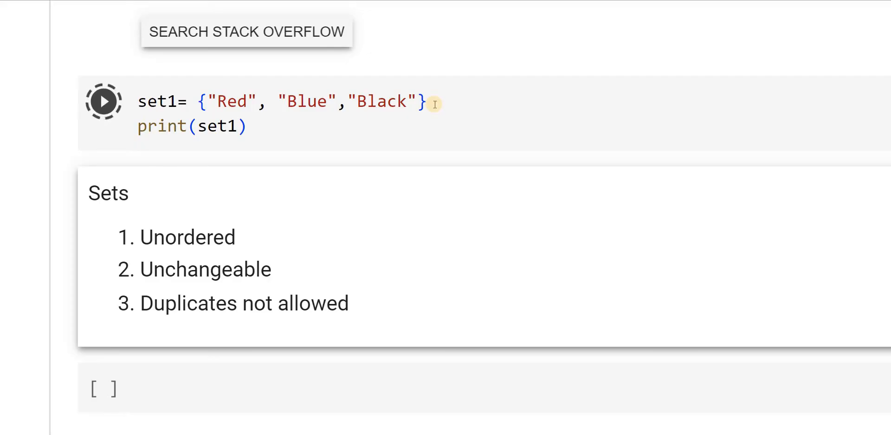
{"action": "left_click", "coordinate": [104, 101]}
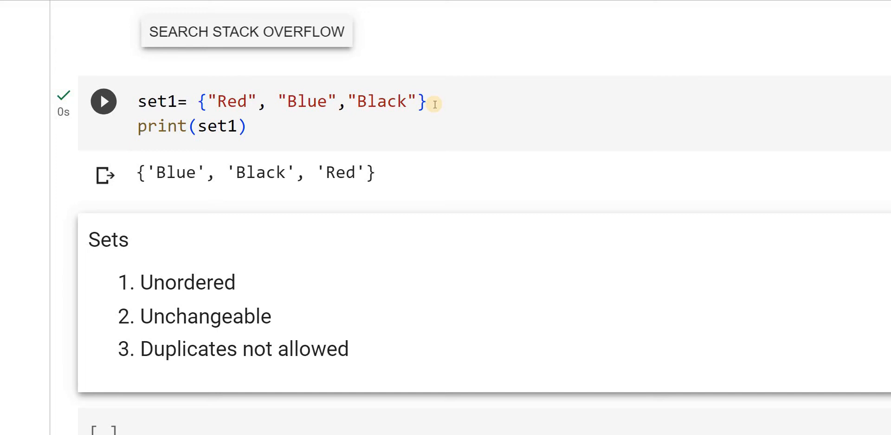
{"action": "mouse_move", "coordinate": [291, 147]}
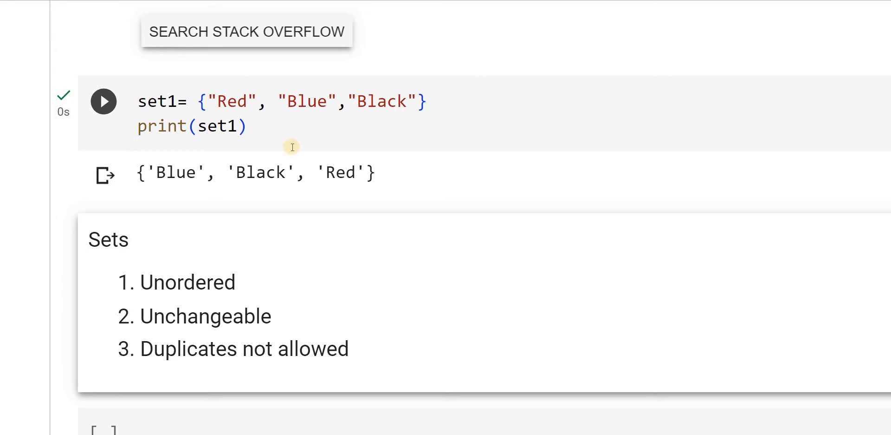
{"action": "left_click", "coordinate": [279, 125]}
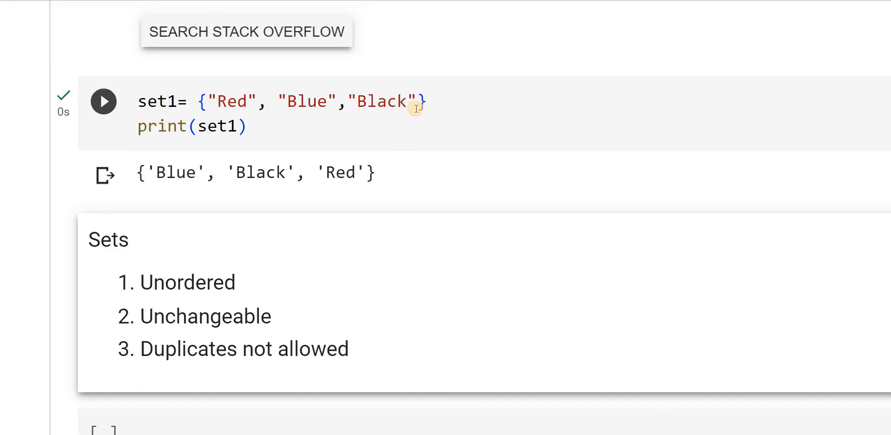
Append a duplicate "Red" after "Black" and rerun; output stays {'Blue', 'Black', 'Red'}
{"action": "left_click", "coordinate": [438, 101]}
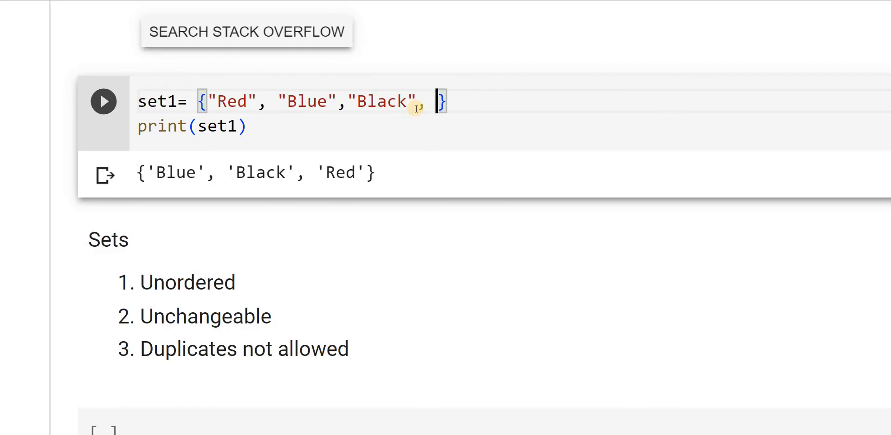
{"action": "type", "text": "\"\""}
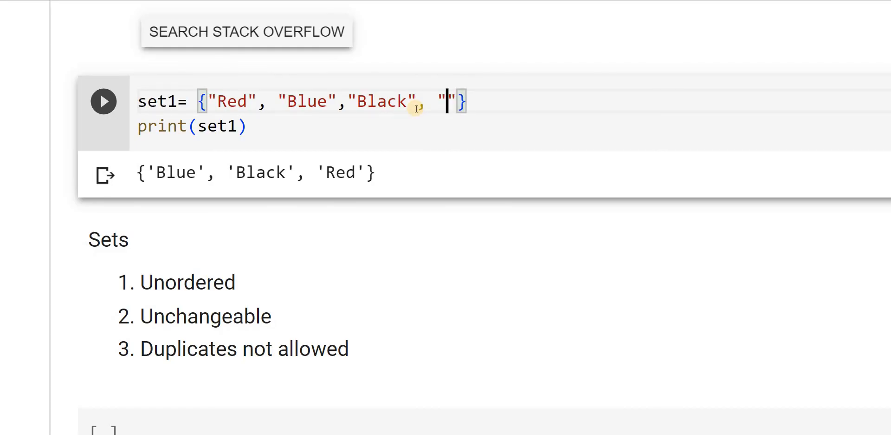
{"action": "type", "text": "Red"}
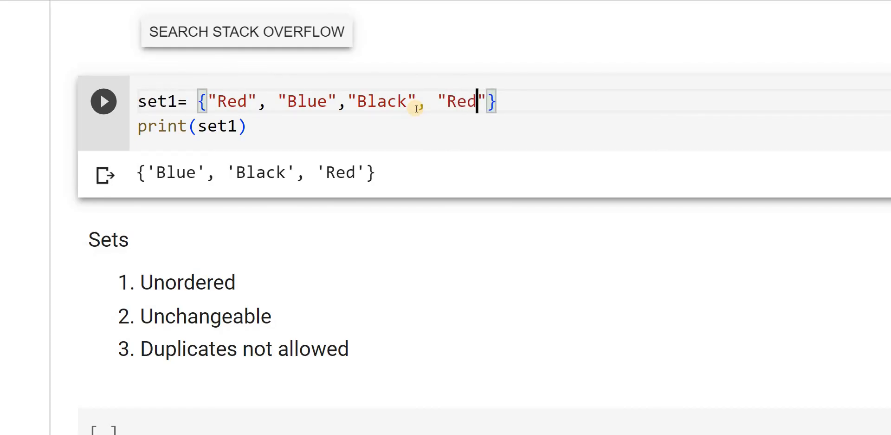
{"action": "left_click", "coordinate": [248, 125]}
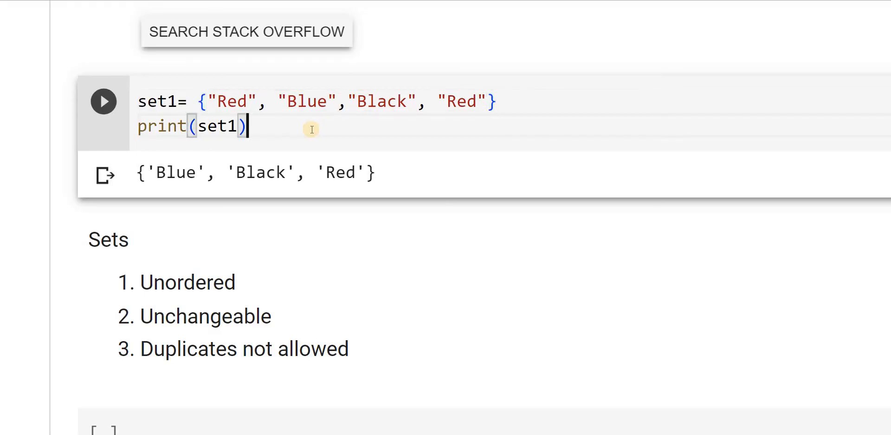
{"action": "left_click", "coordinate": [104, 101]}
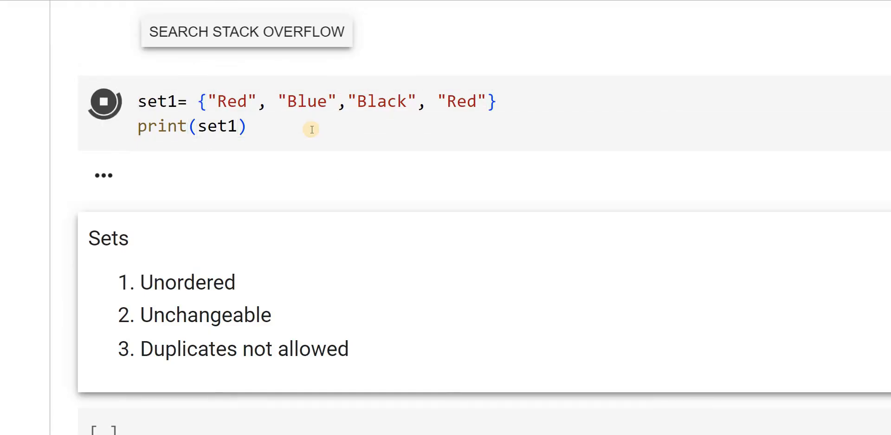
{"action": "left_click", "coordinate": [104, 102]}
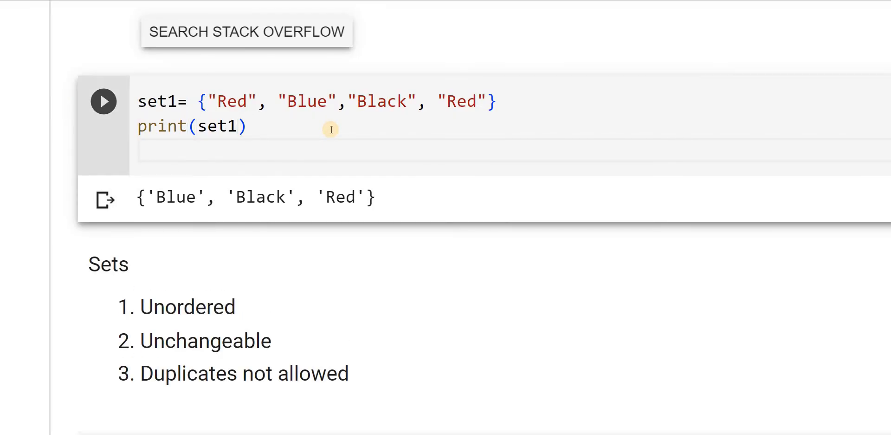
Write set1.add('orange') with a print(set) line beneath it
{"action": "type", "text": "se"}
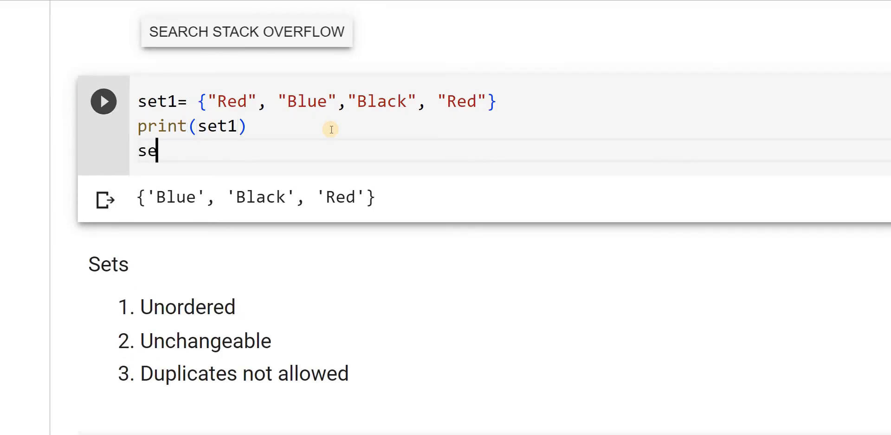
{"action": "type", "text": "t1."}
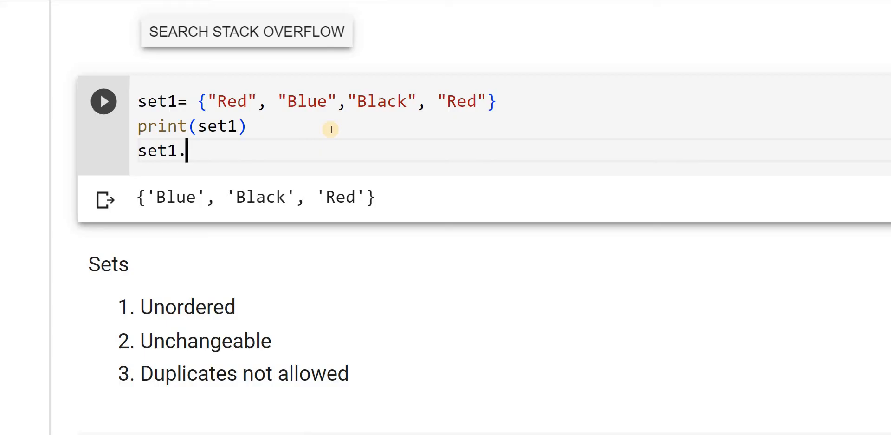
{"action": "type", "text": "add("}
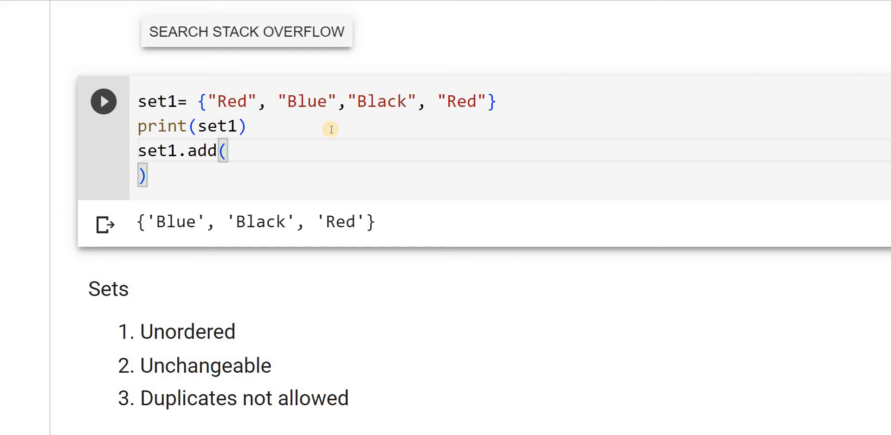
{"action": "type", "text": "''"}
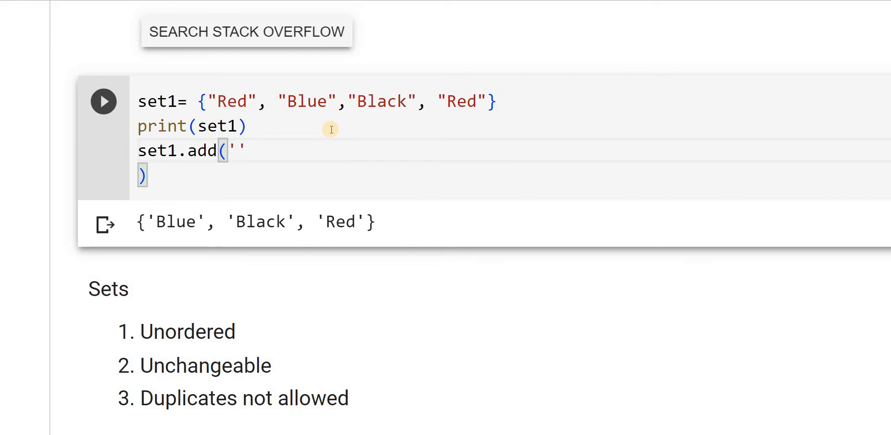
{"action": "type", "text": "oran"}
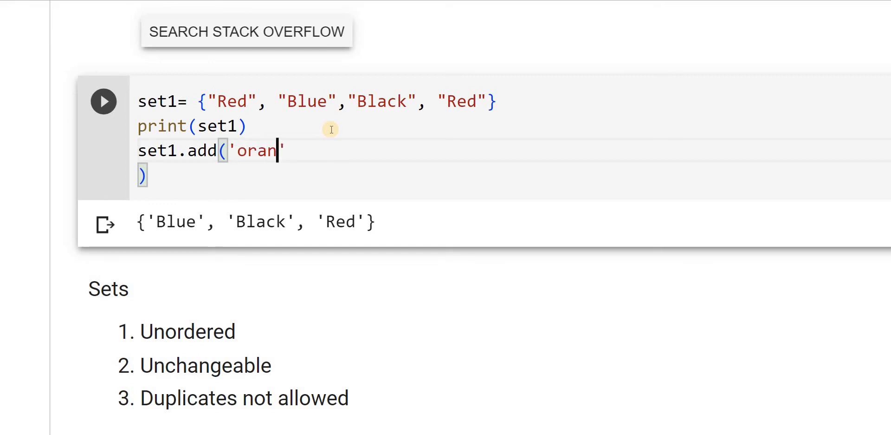
{"action": "type", "text": "ge"}
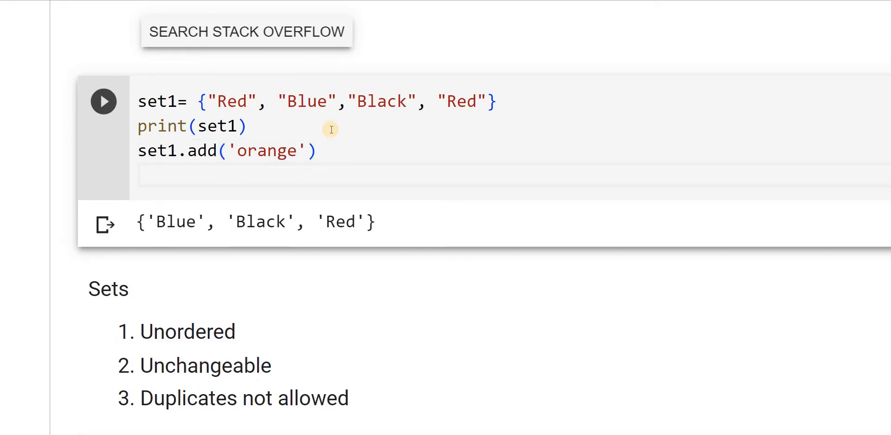
{"action": "type", "text": "print"}
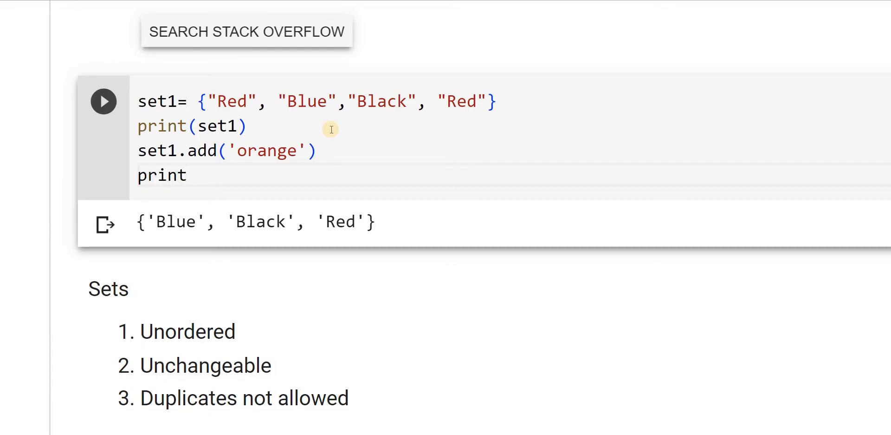
{"action": "type", "text": "(set)"}
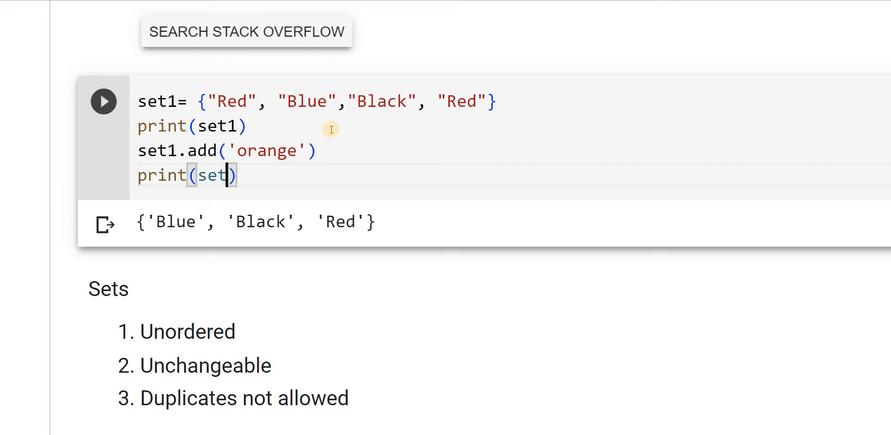
Rerun the cell so a second line prints {'orange', 'Blue', 'Black', 'Red'}
{"action": "left_click", "coordinate": [103, 101]}
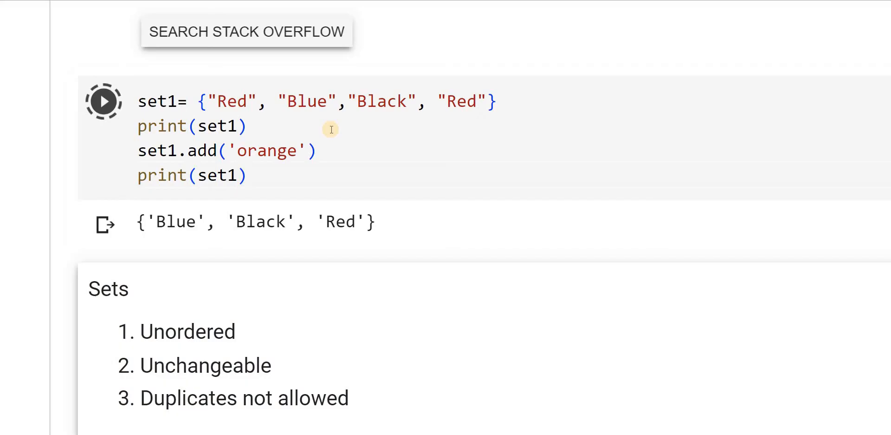
{"action": "left_click", "coordinate": [104, 102]}
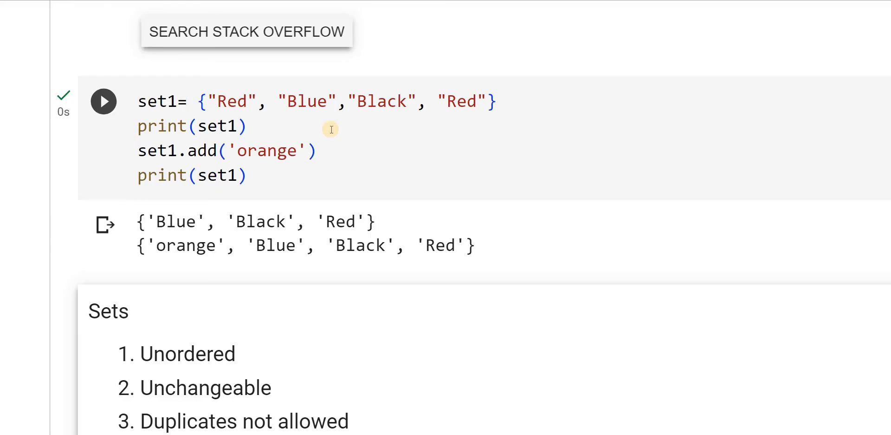
{"action": "mouse_move", "coordinate": [283, 200]}
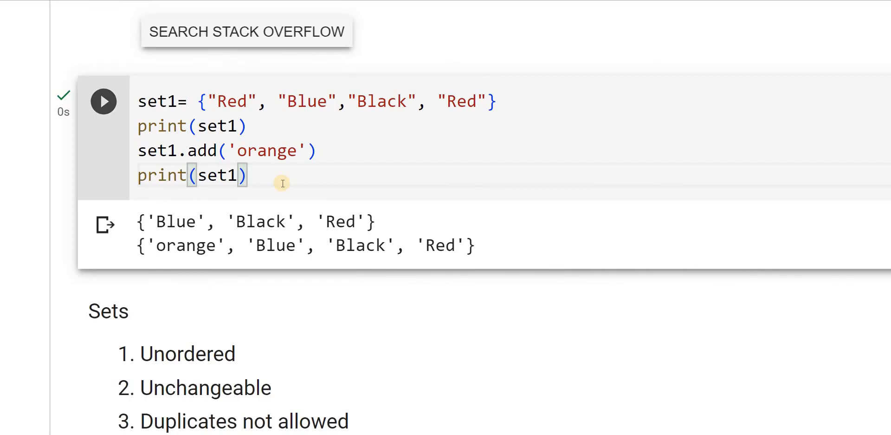
Write set2={"ball","bat","wicket"} on a new line and open another line below
{"action": "type", "text": "set"}
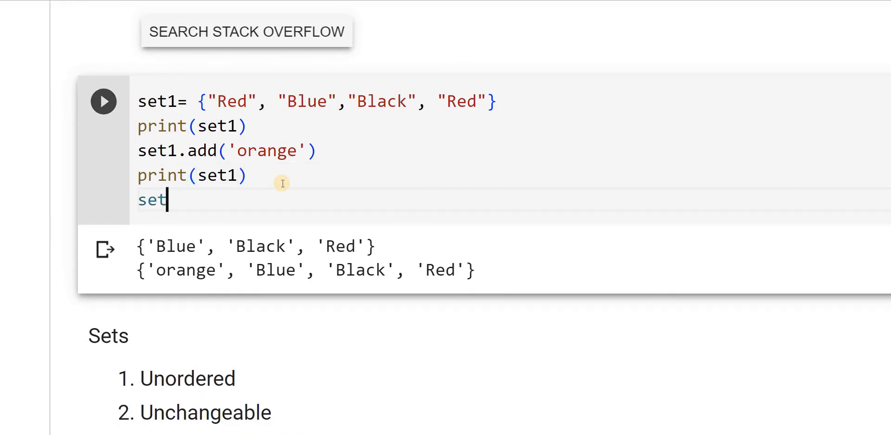
{"action": "type", "text": "2="}
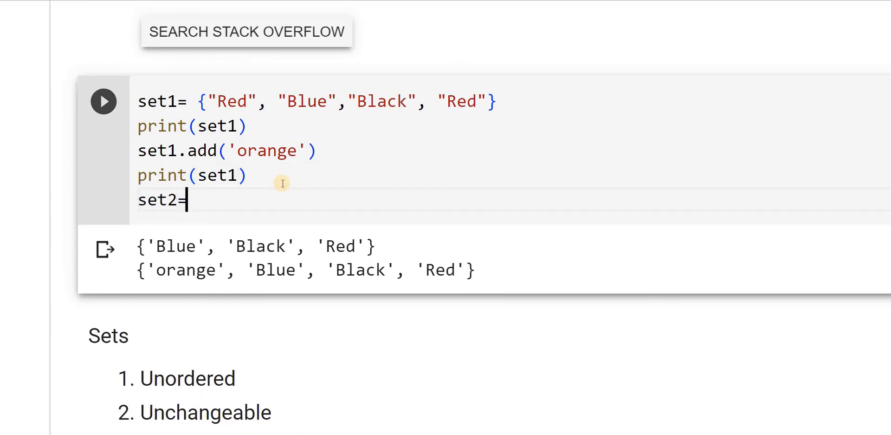
{"action": "type", "text": "{"}
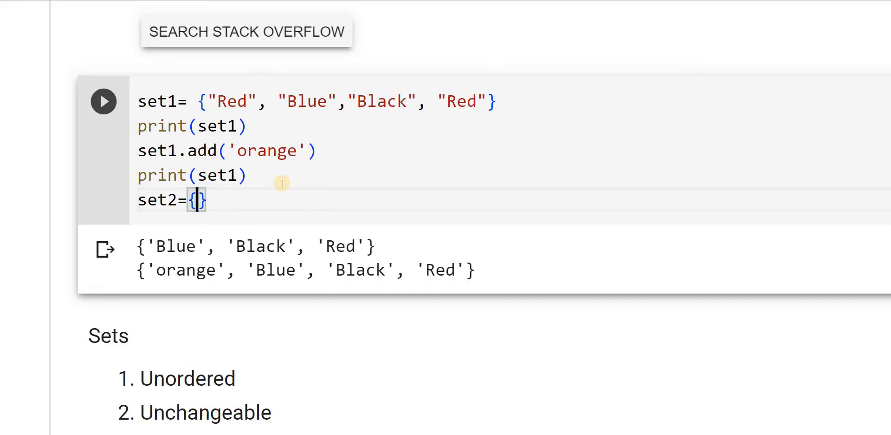
{"action": "type", "text": "\"ba"}
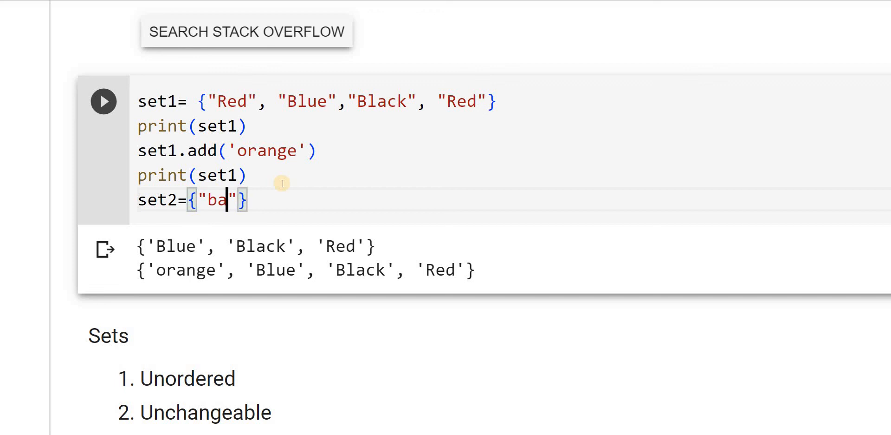
{"action": "type", "text": "ll"}
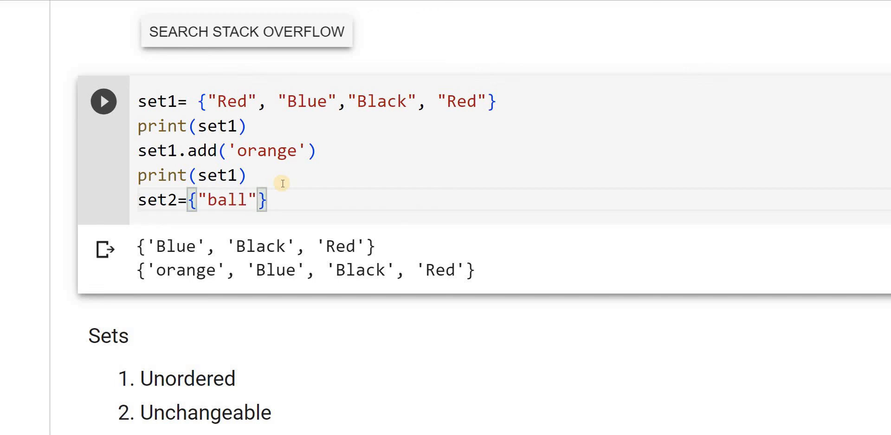
{"action": "type", "text": ","}
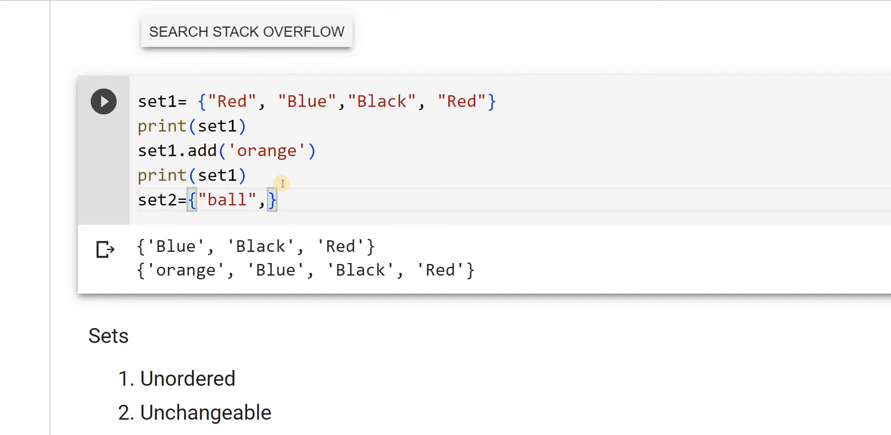
{"action": "type", "text": "\"bo\""}
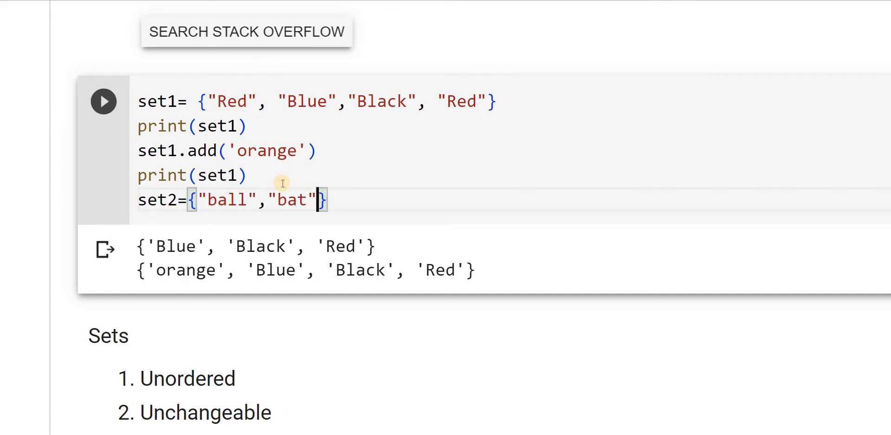
{"action": "type", "text": ","}
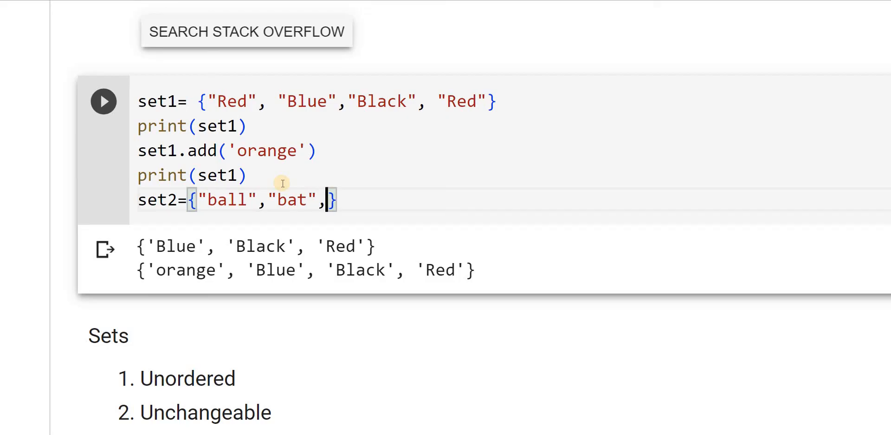
{"action": "type", "text": "\"\""}
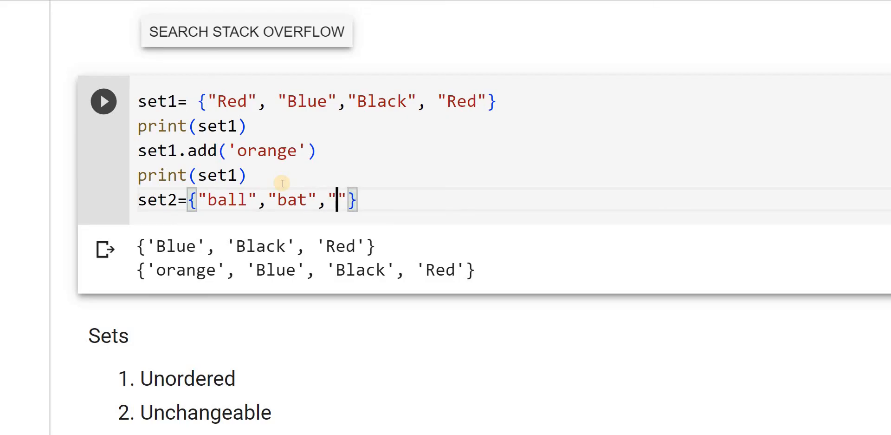
{"action": "type", "text": "wicket"}
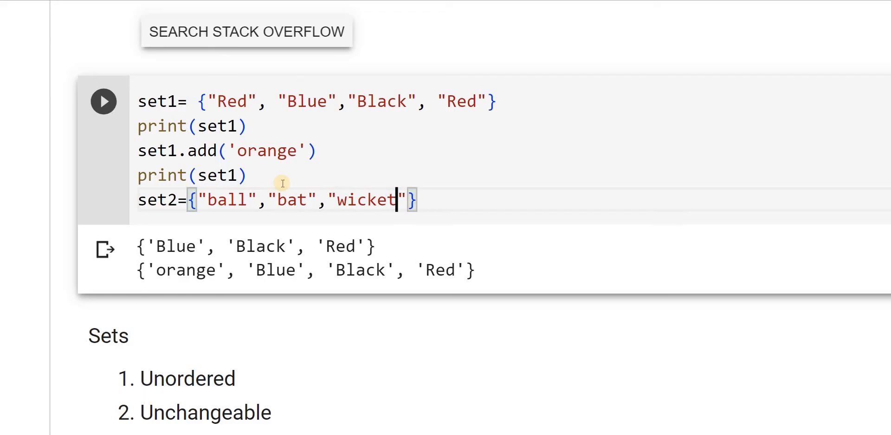
{"action": "left_click", "coordinate": [415, 200]}
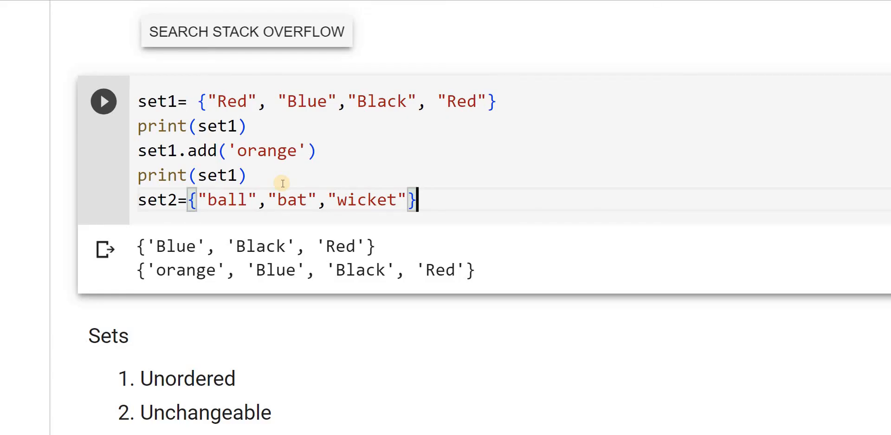
{"action": "key", "text": "Return"}
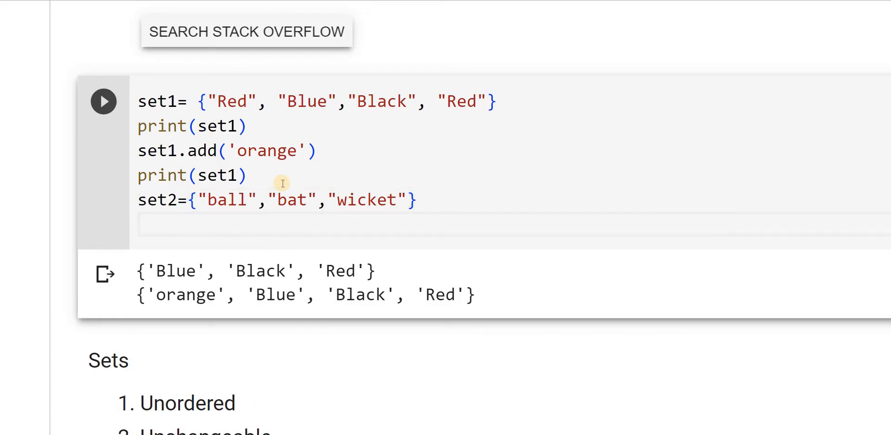
Enter set1.update(set2) followed by print(set1)
{"action": "type", "text": "set1"}
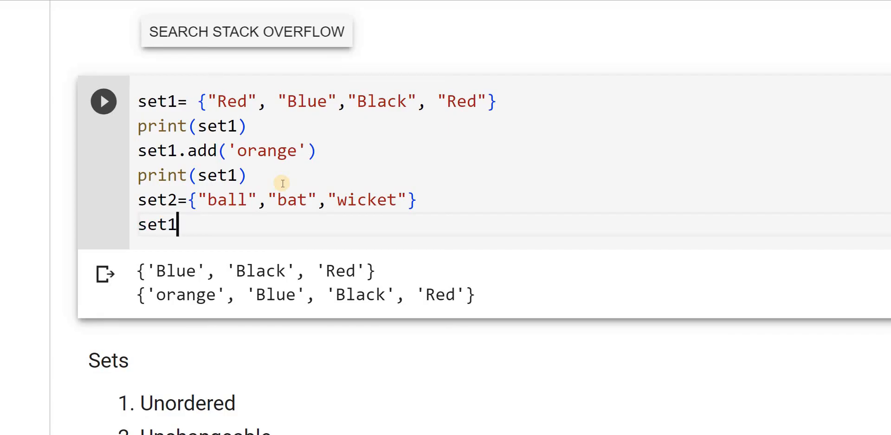
{"action": "type", "text": "."}
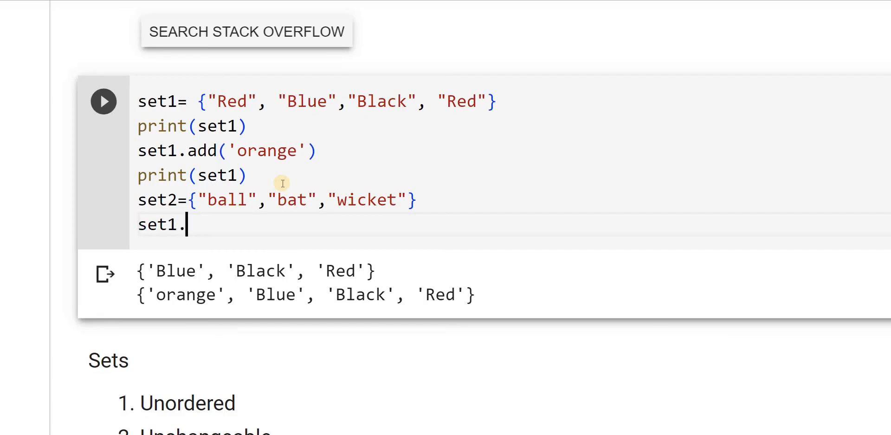
{"action": "type", "text": "upda"}
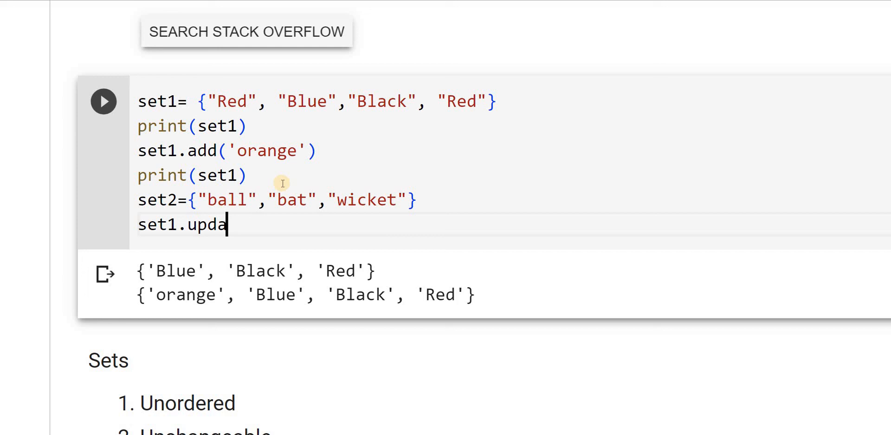
{"action": "type", "text": "te"}
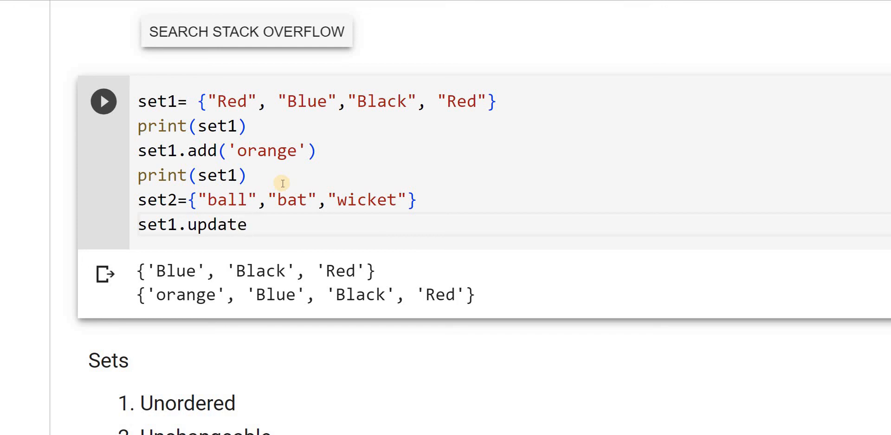
{"action": "type", "text": "(set"}
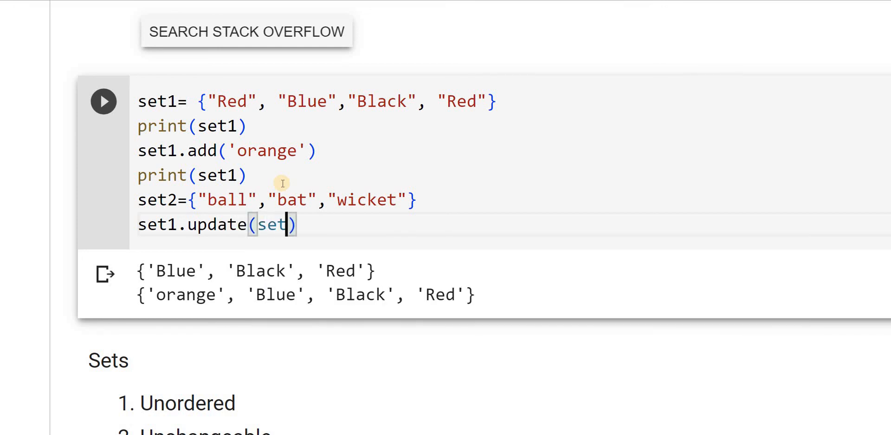
{"action": "type", "text": "2"}
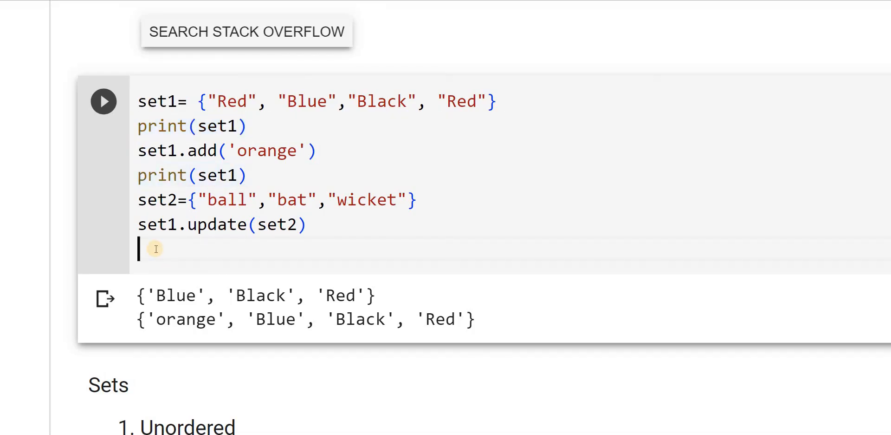
{"action": "type", "text": "print(set1)"}
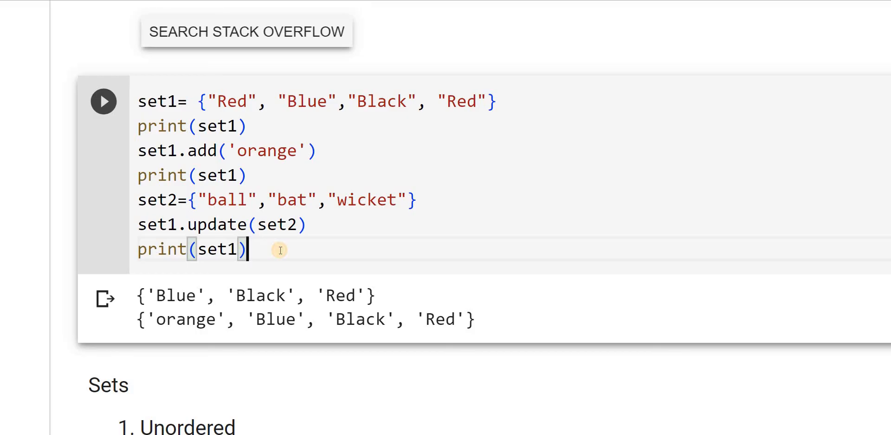
Rerun the cell so a third line shows set1 including bat, wicket and ball
{"action": "left_click", "coordinate": [103, 102]}
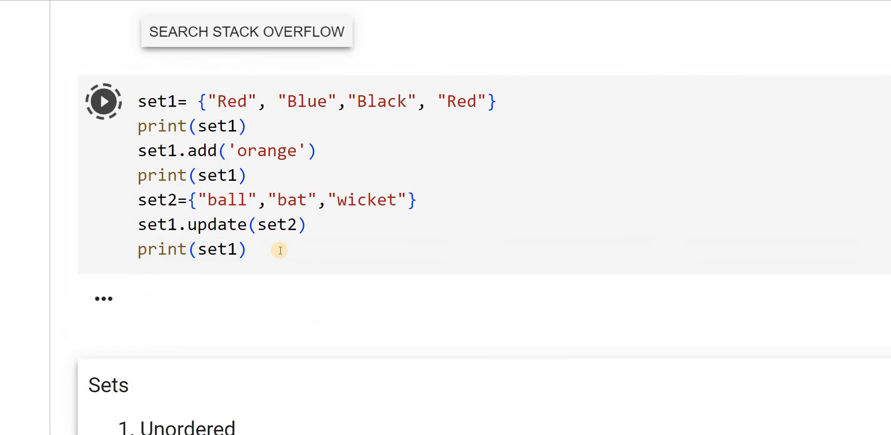
{"action": "left_click", "coordinate": [103, 101]}
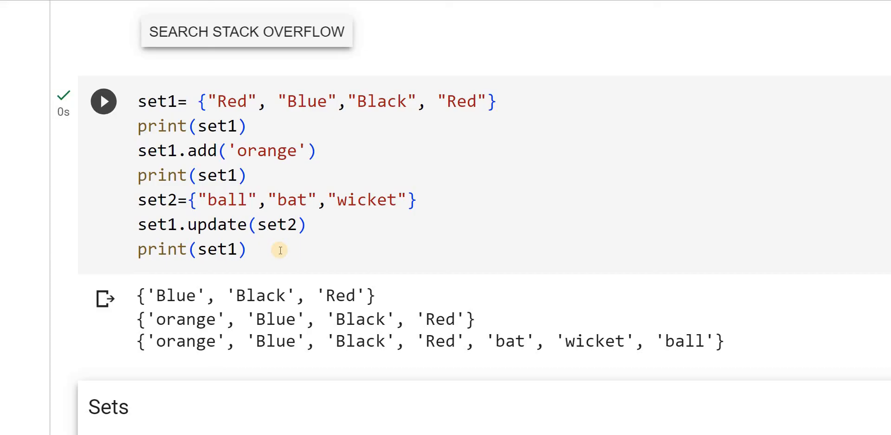
{"action": "mouse_move", "coordinate": [283, 128]}
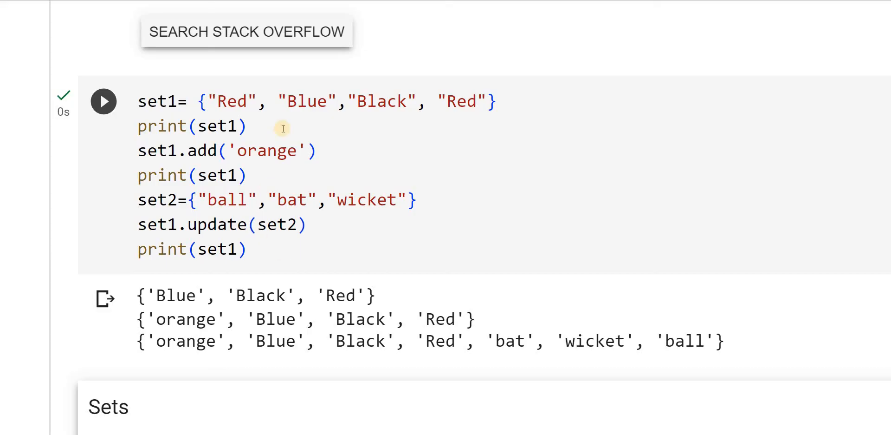
{"action": "left_click", "coordinate": [103, 101]}
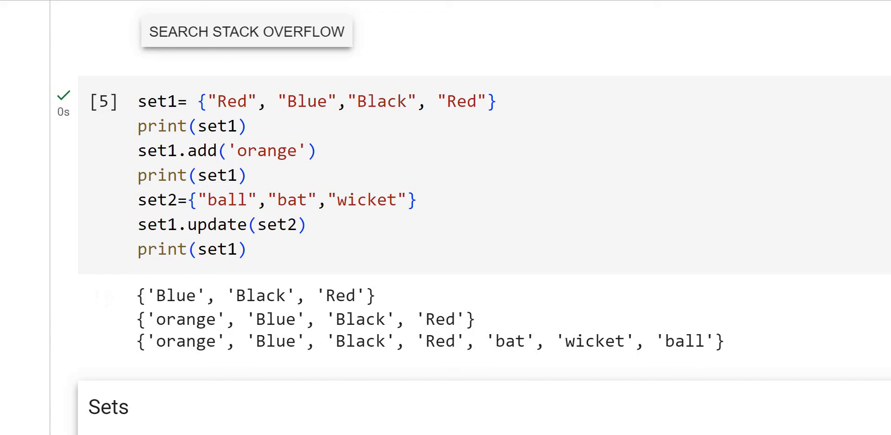